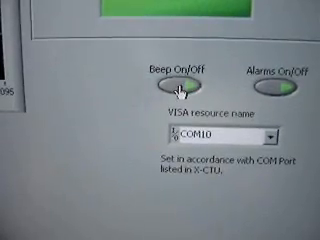
click(176, 84)
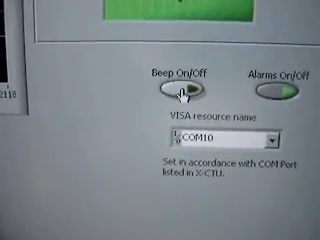